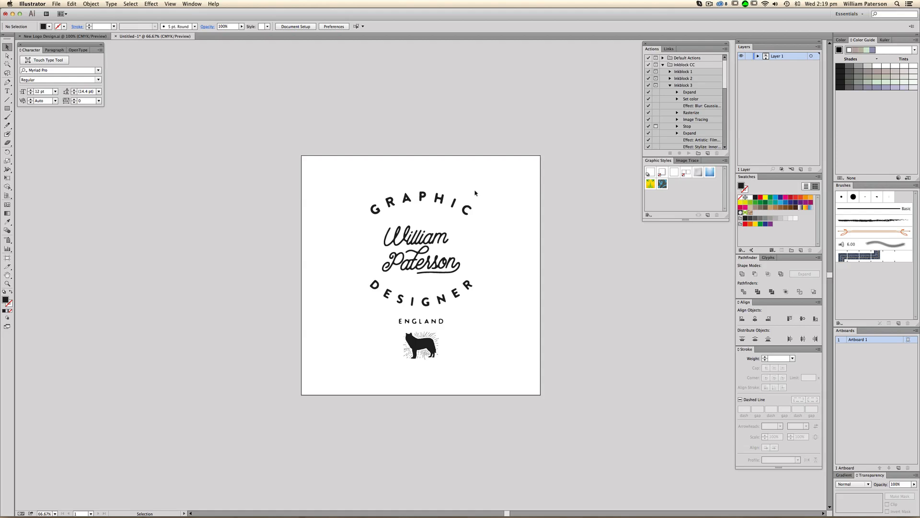
{"action": "mouse_move", "coordinate": [554, 192]}
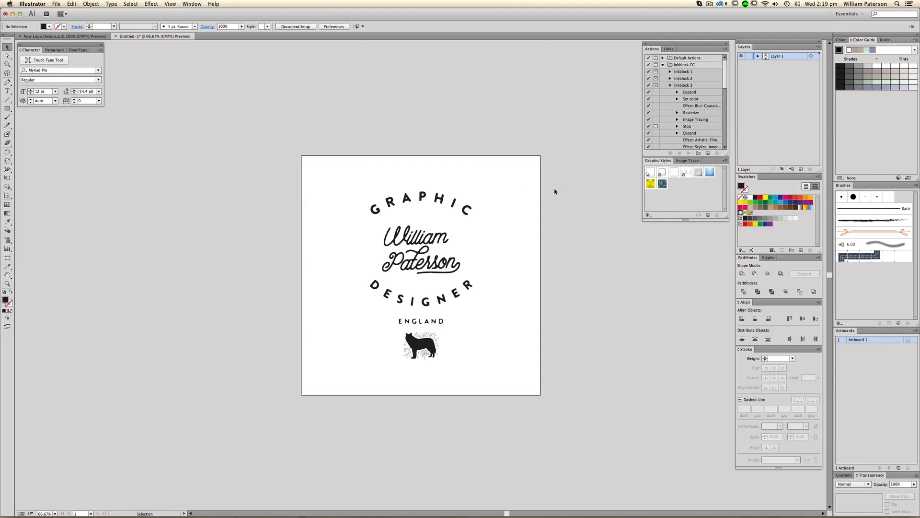
Step: Add a second blank artboard beside the GRAPHIC logo
{"action": "left_click", "coordinate": [421, 303]}
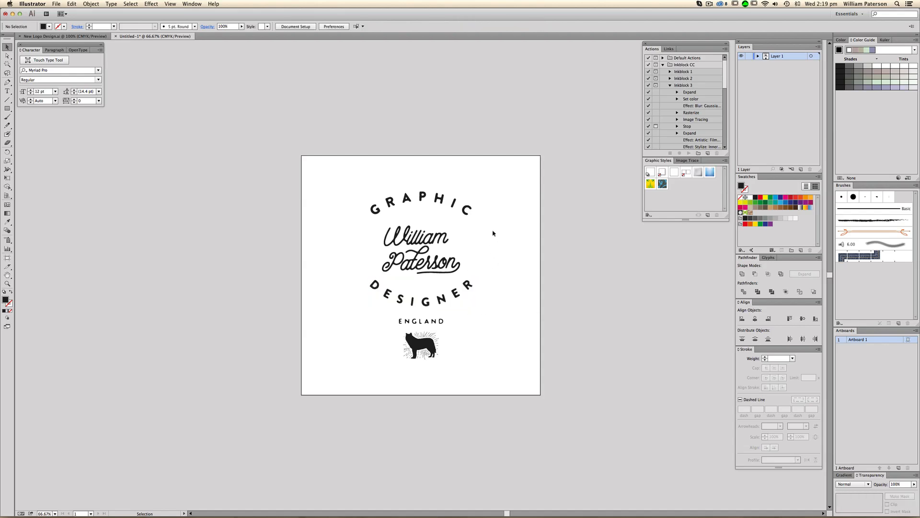
{"action": "left_click", "coordinate": [421, 206]}
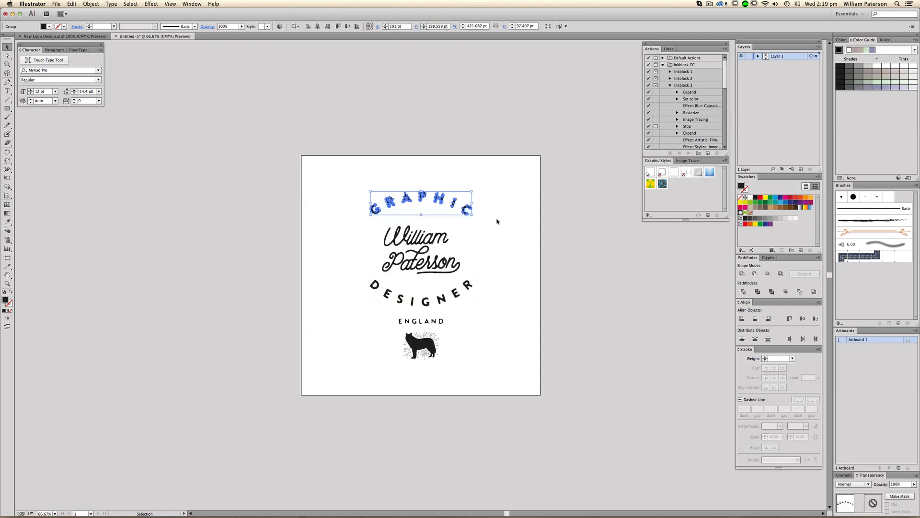
{"action": "left_click", "coordinate": [497, 222]}
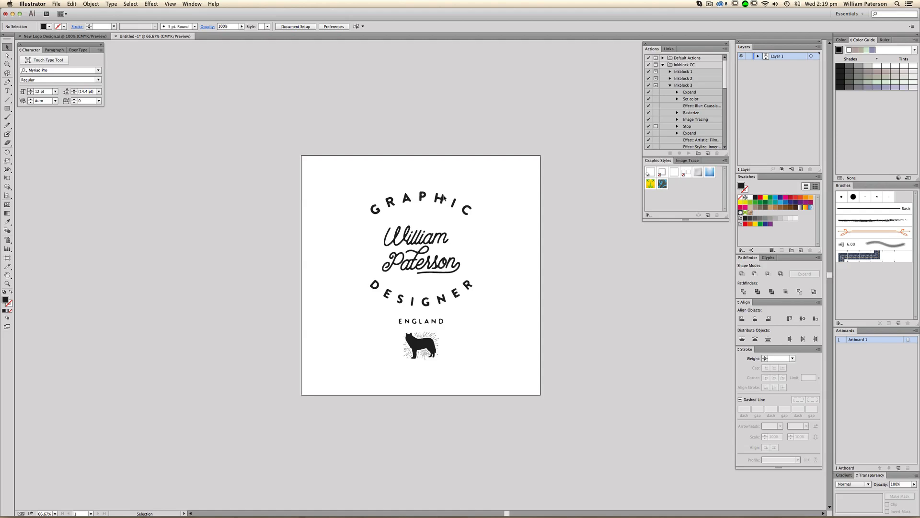
{"action": "mouse_move", "coordinate": [533, 251]}
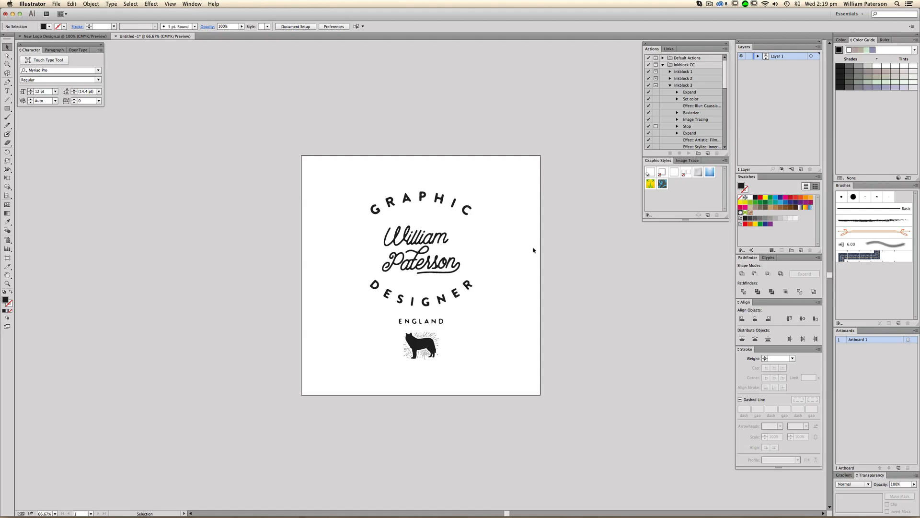
{"action": "mouse_move", "coordinate": [497, 263]}
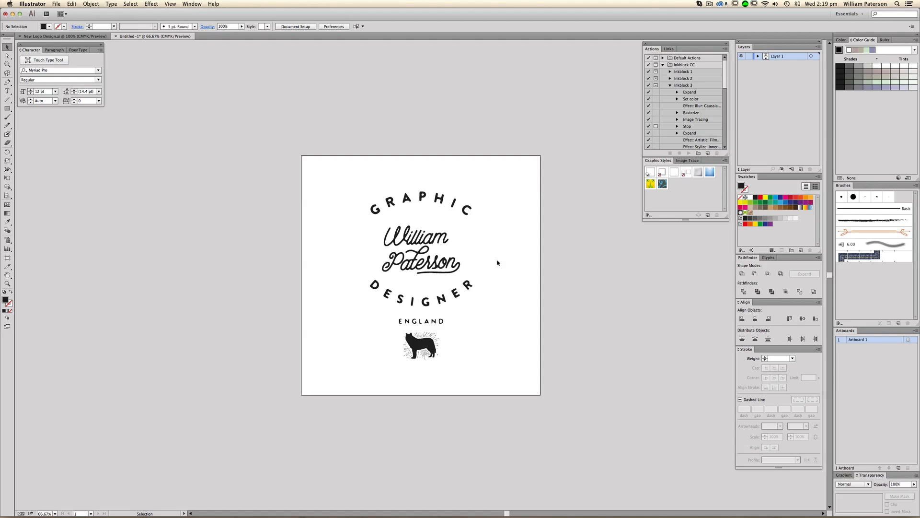
{"action": "mouse_move", "coordinate": [898, 324]}
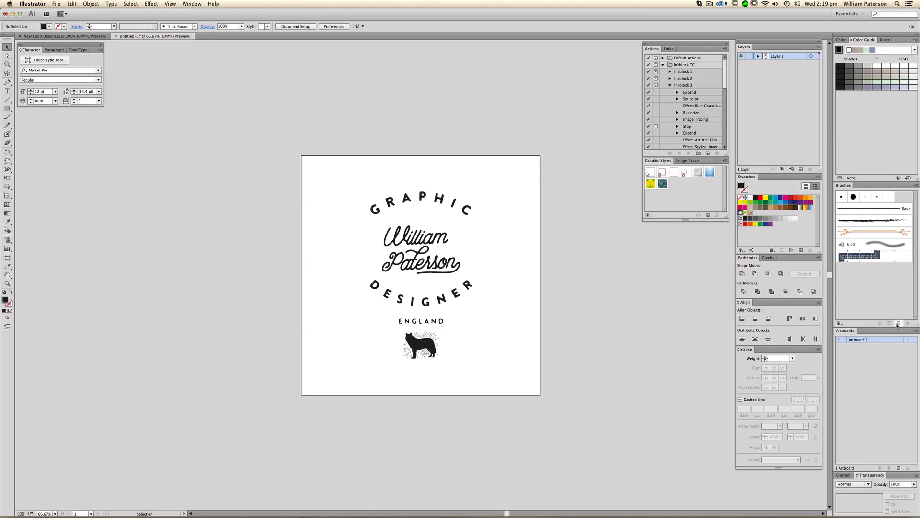
{"action": "left_click", "coordinate": [906, 330]}
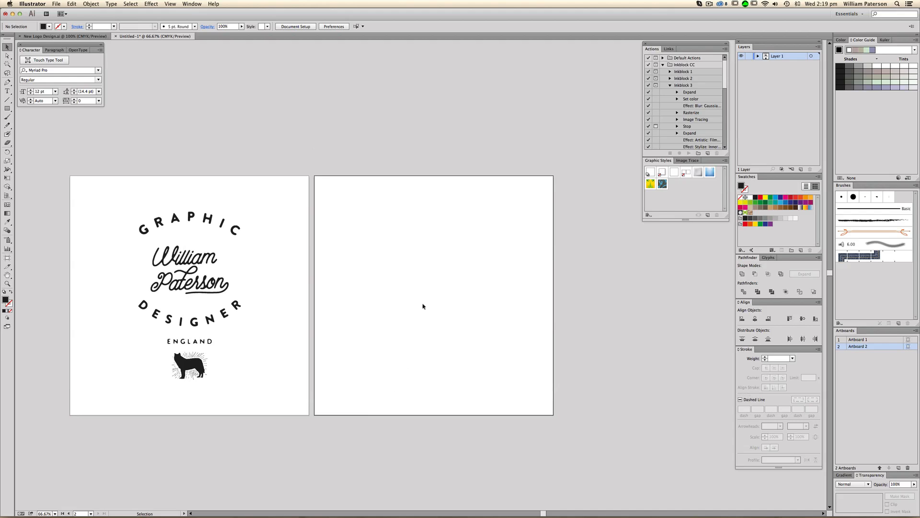
Step: Type the TUTORIAL heading at the artboard's top and choose a bold font
{"action": "left_click", "coordinate": [8, 108]}
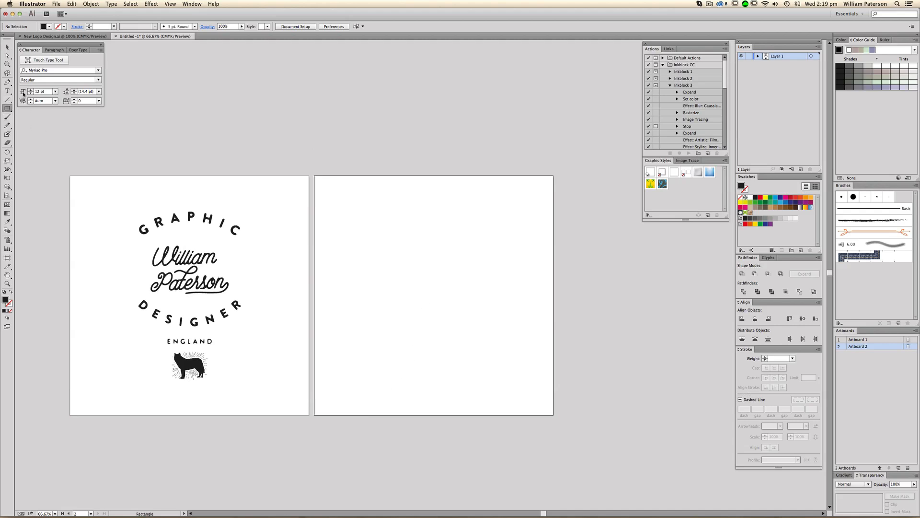
{"action": "left_click", "coordinate": [7, 91]}
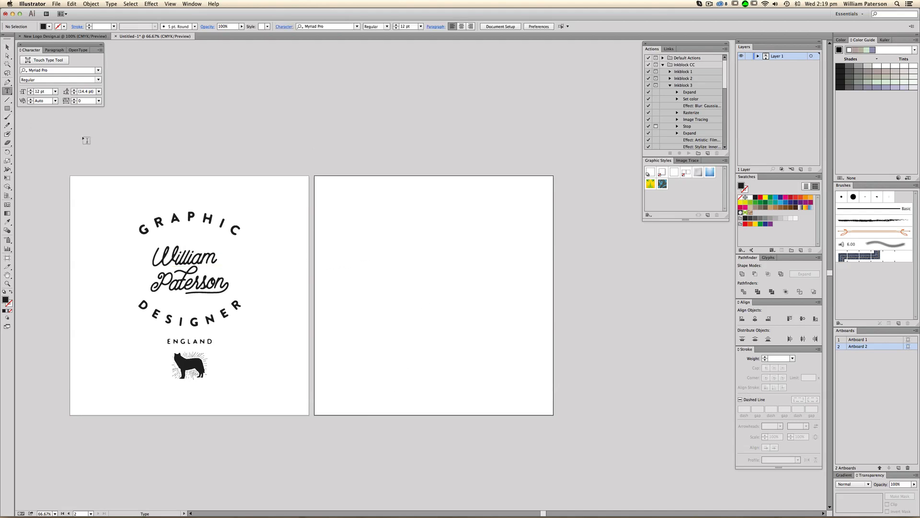
{"action": "left_click", "coordinate": [599, 346]}
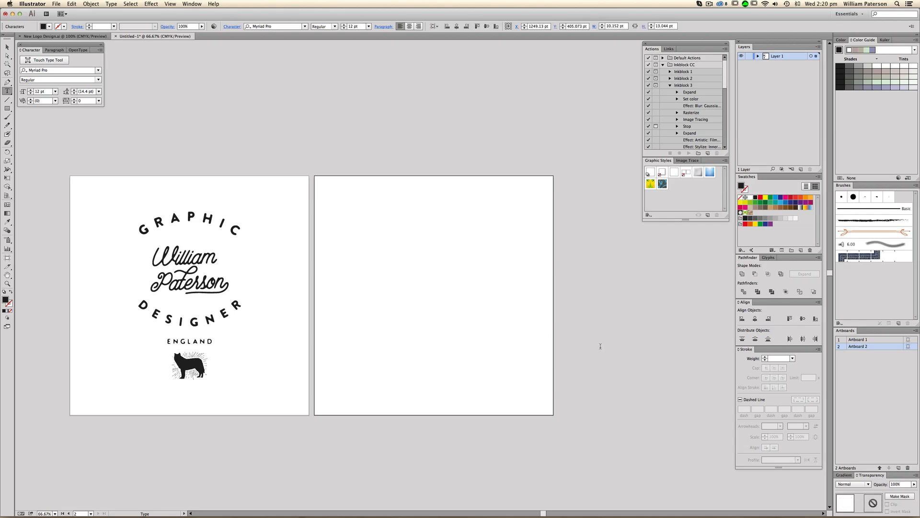
{"action": "left_click", "coordinate": [374, 272]}
{"action": "type", "text": "Tutorial"}
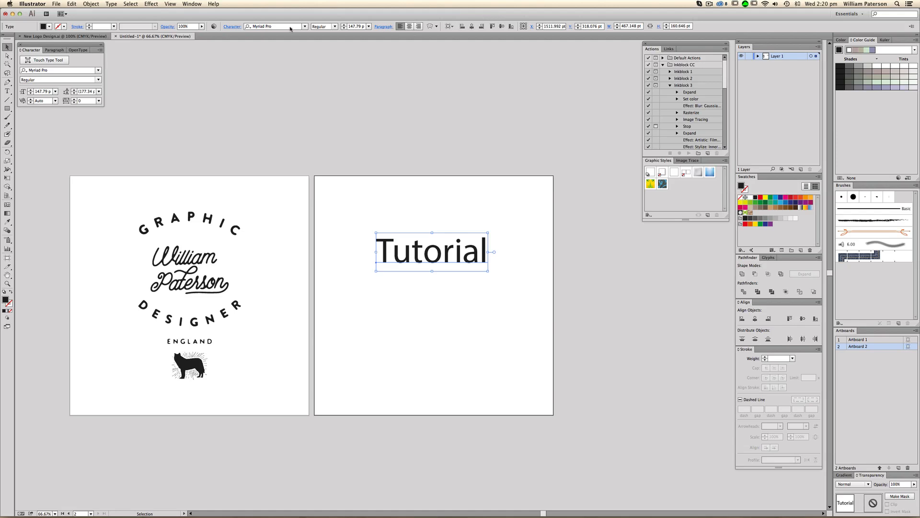
{"action": "left_click", "coordinate": [274, 26]}
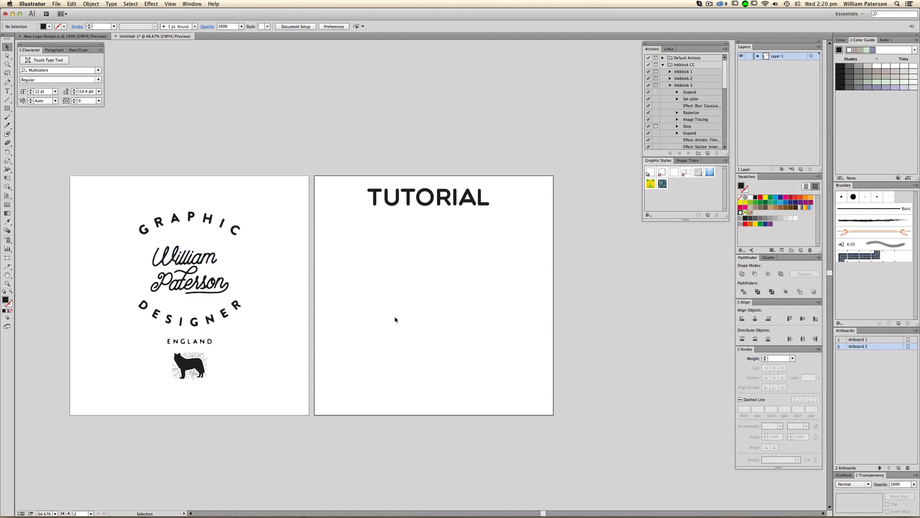
{"action": "mouse_move", "coordinate": [7, 110]}
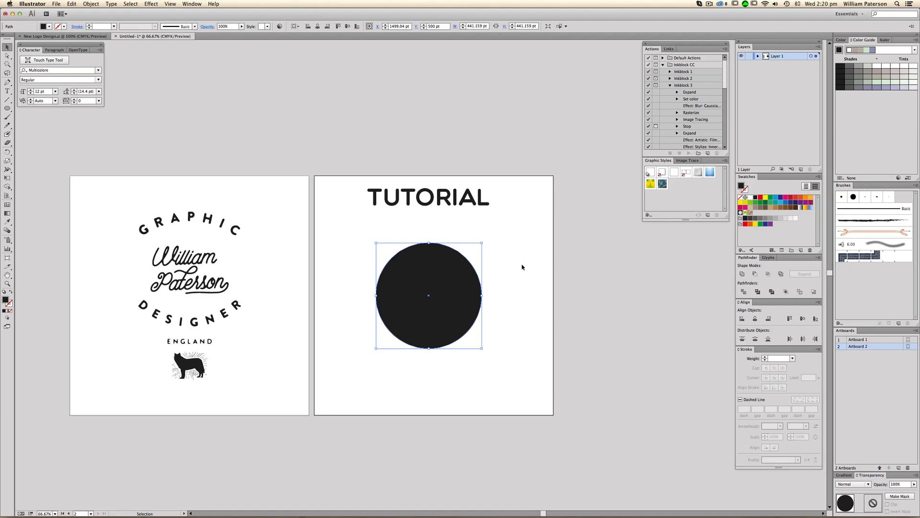
Step: Make the circle below TUTORIAL a thin unfilled outline and grab it to resize
{"action": "left_click", "coordinate": [471, 366]}
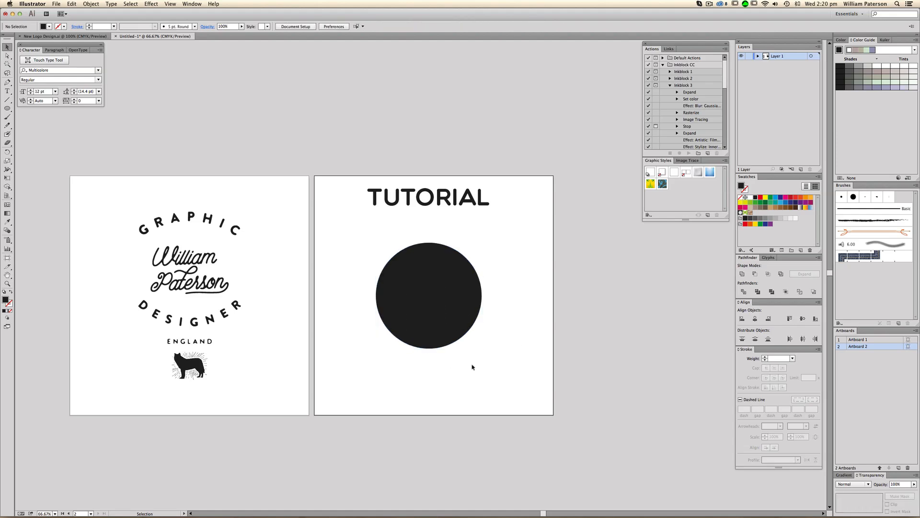
{"action": "left_click", "coordinate": [427, 295]}
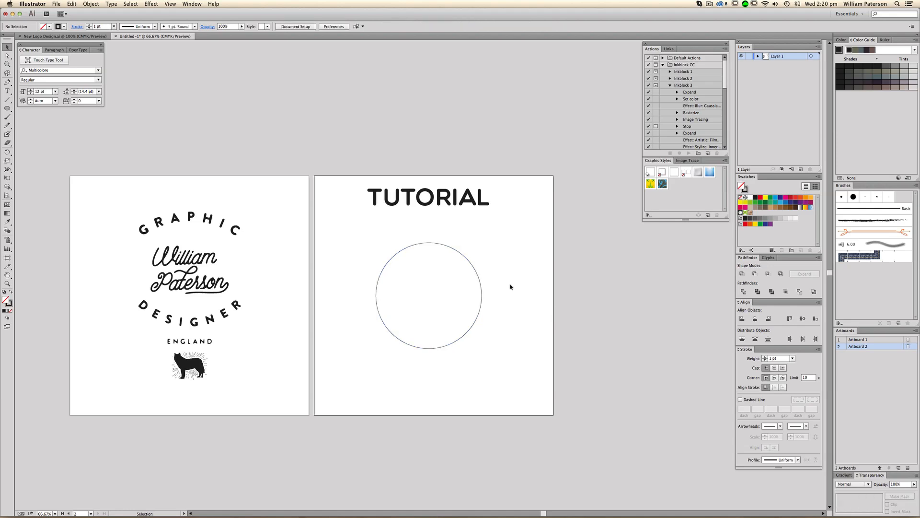
{"action": "left_click", "coordinate": [429, 295]}
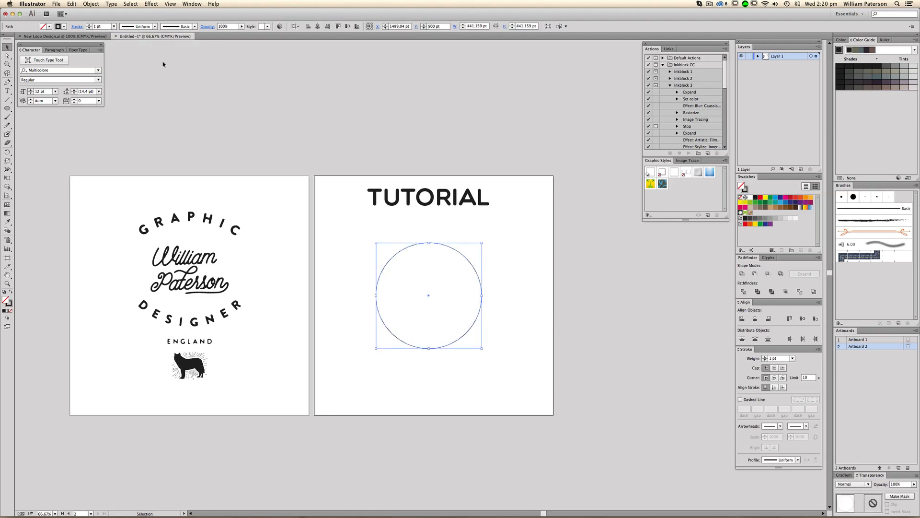
{"action": "left_click", "coordinate": [513, 264]}
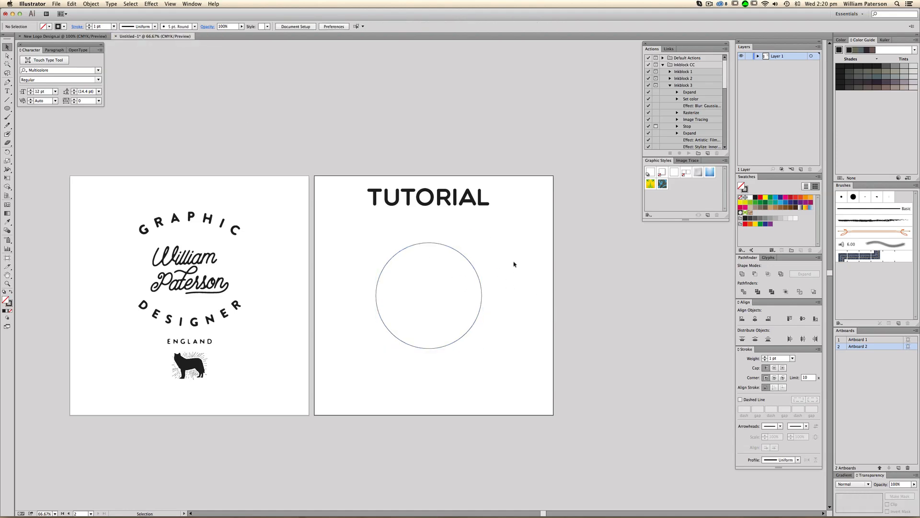
{"action": "left_click", "coordinate": [428, 294]}
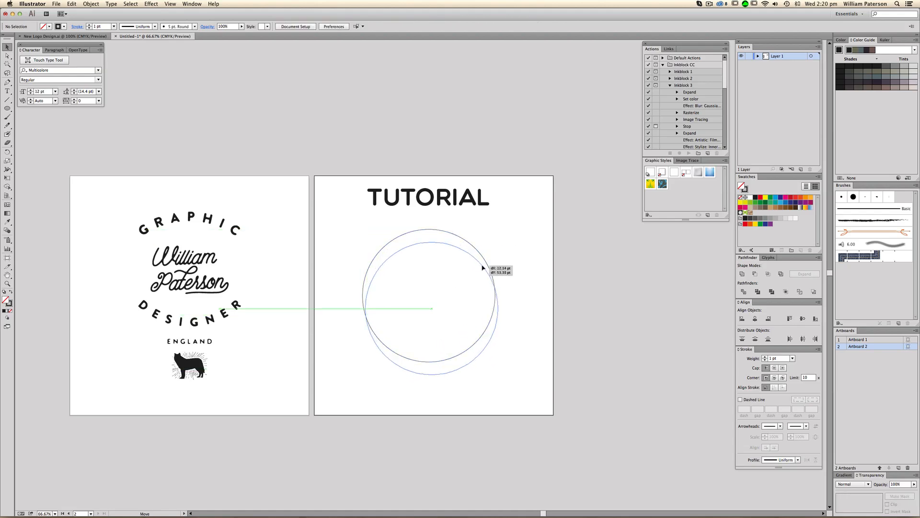
Step: Type TUTORIAL along the circle's top edge with the Type on a Path tool
{"action": "left_click", "coordinate": [7, 91]}
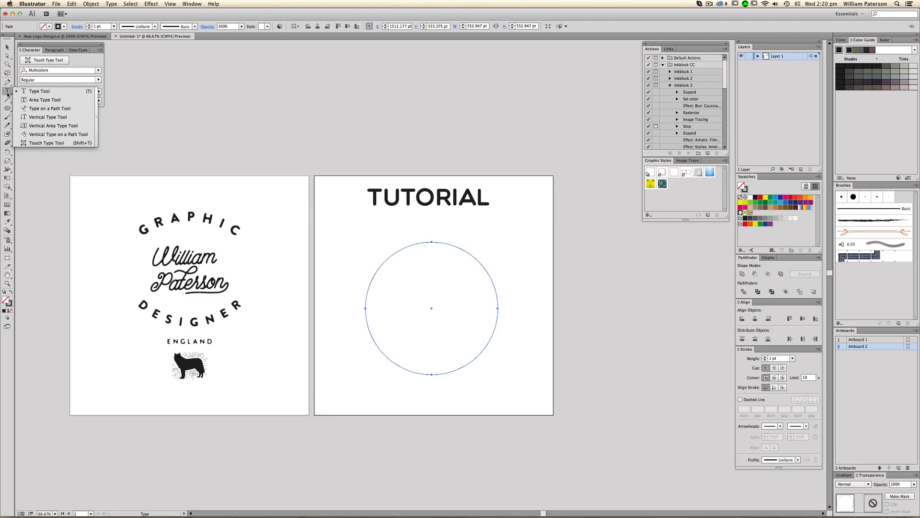
{"action": "mouse_move", "coordinate": [50, 108]}
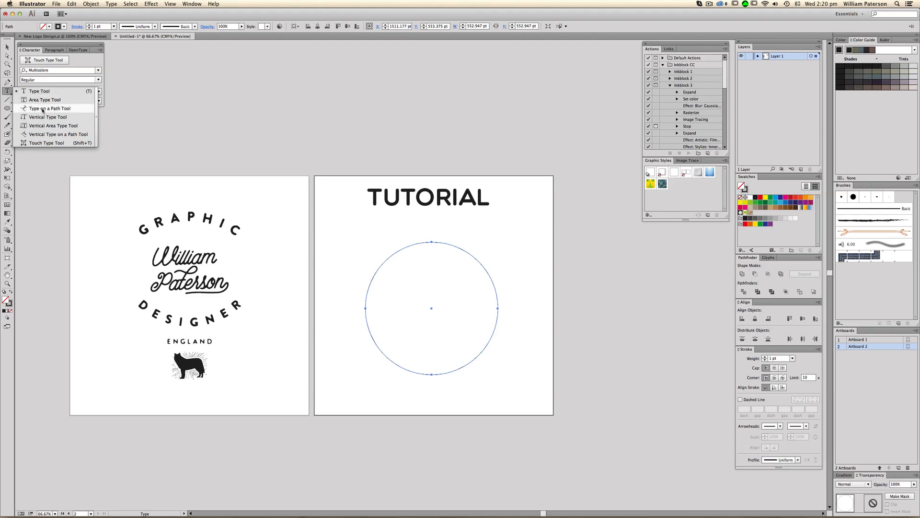
{"action": "left_click", "coordinate": [49, 108]}
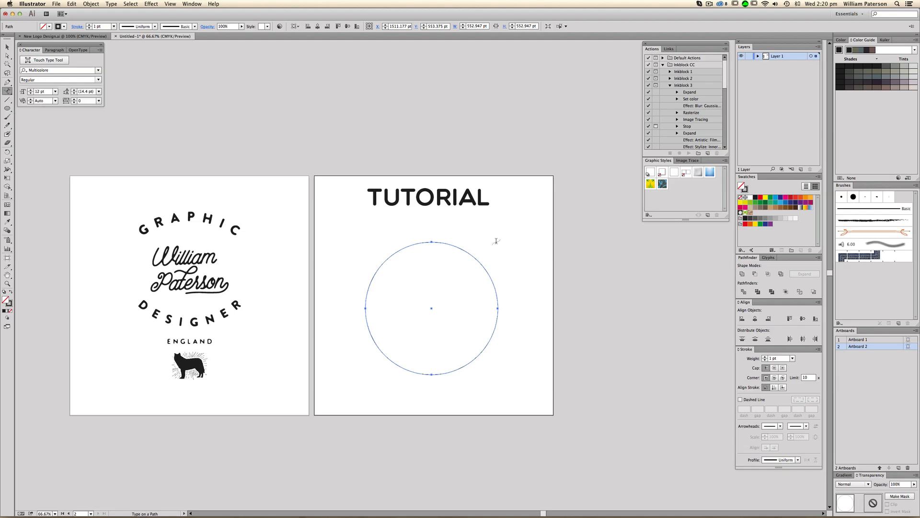
{"action": "left_click", "coordinate": [431, 242]}
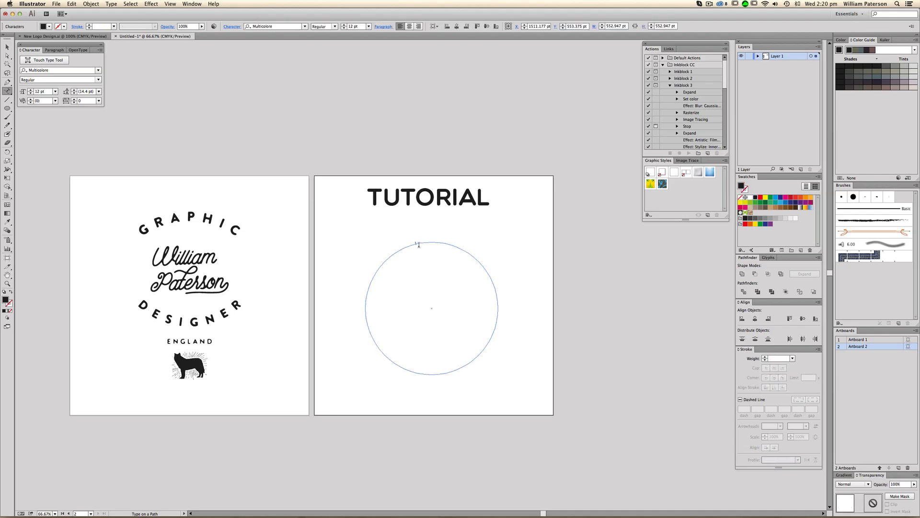
{"action": "mouse_move", "coordinate": [596, 285]}
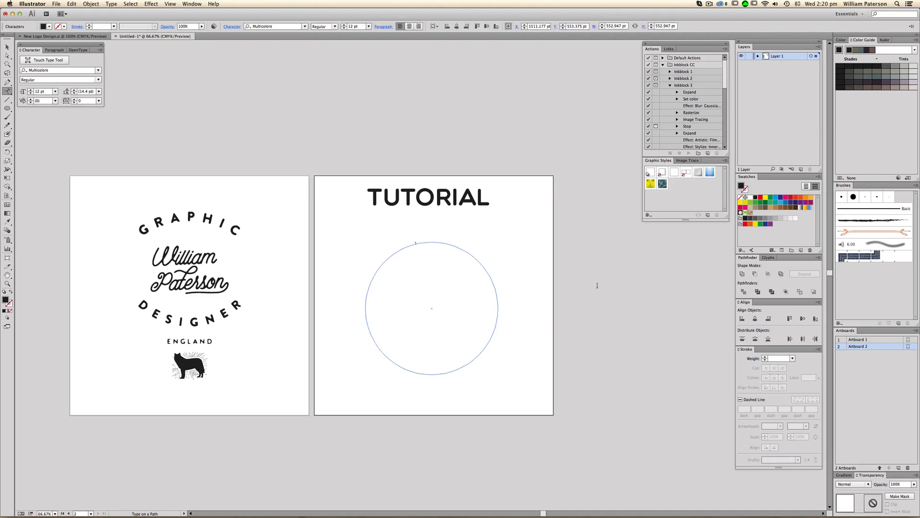
{"action": "type", "text": "TUTORIAL"}
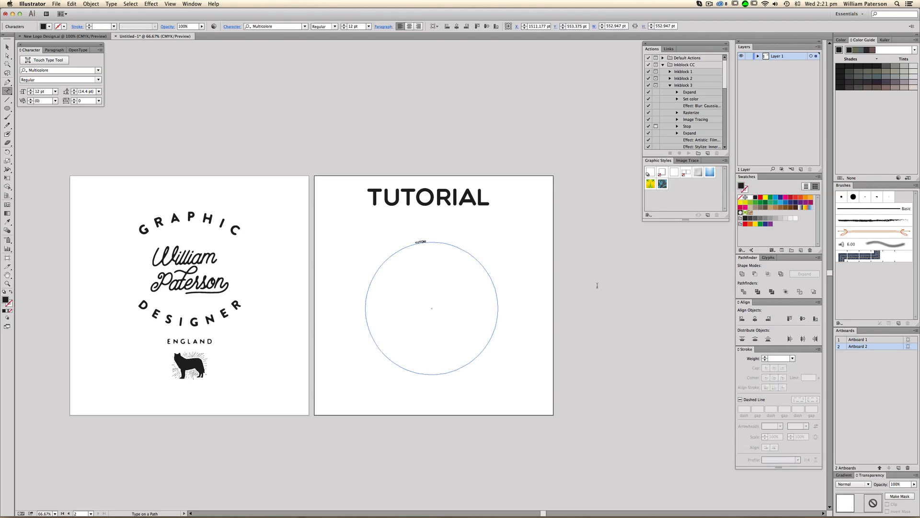
{"action": "left_click", "coordinate": [432, 308]}
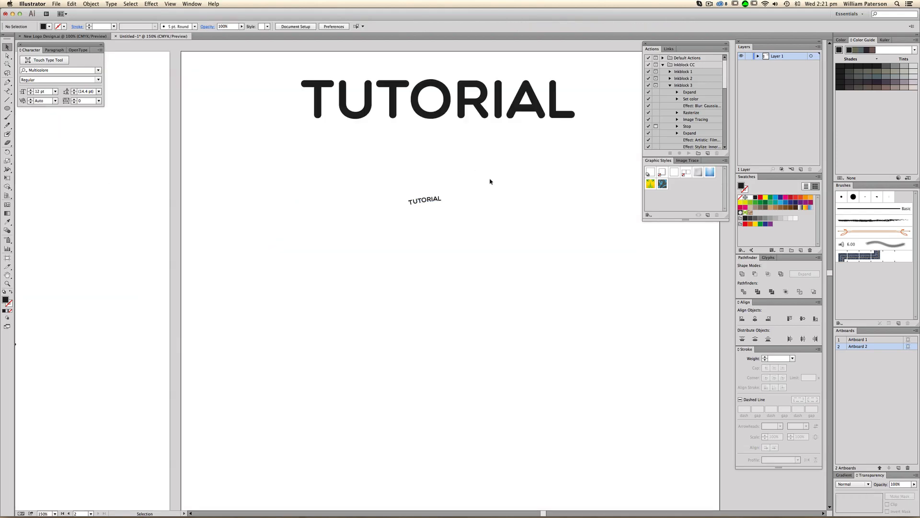
Step: Select the curved TUTORIAL text object to resize it to 52 pt
{"action": "left_click", "coordinate": [423, 199]}
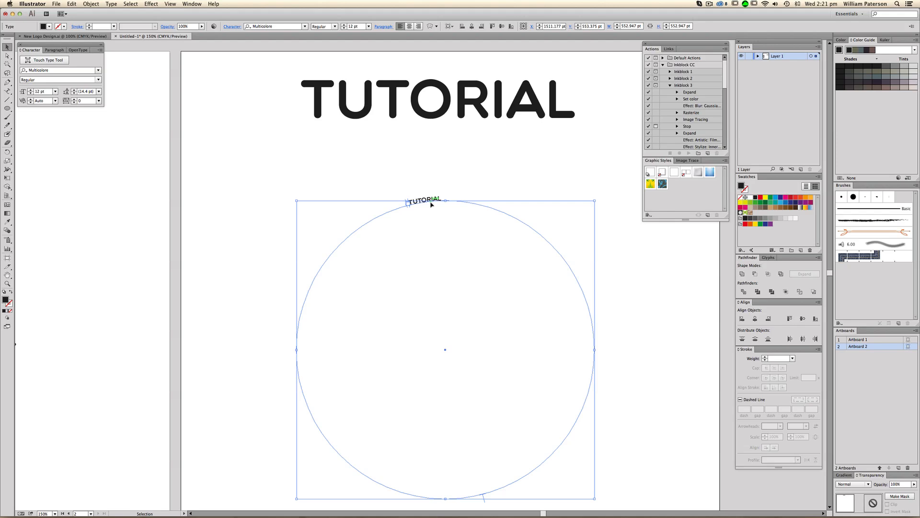
{"action": "mouse_move", "coordinate": [745, 235]}
{"action": "type", "text": "52"}
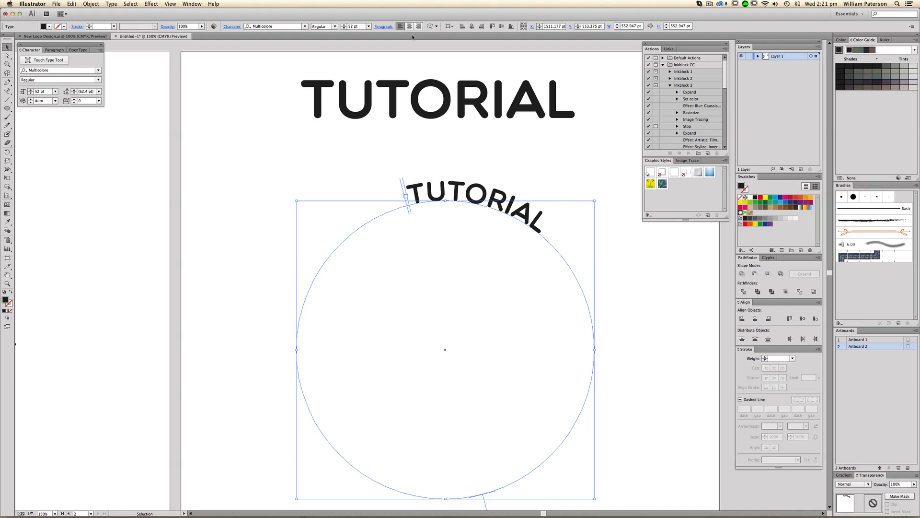
{"action": "mouse_move", "coordinate": [409, 26]}
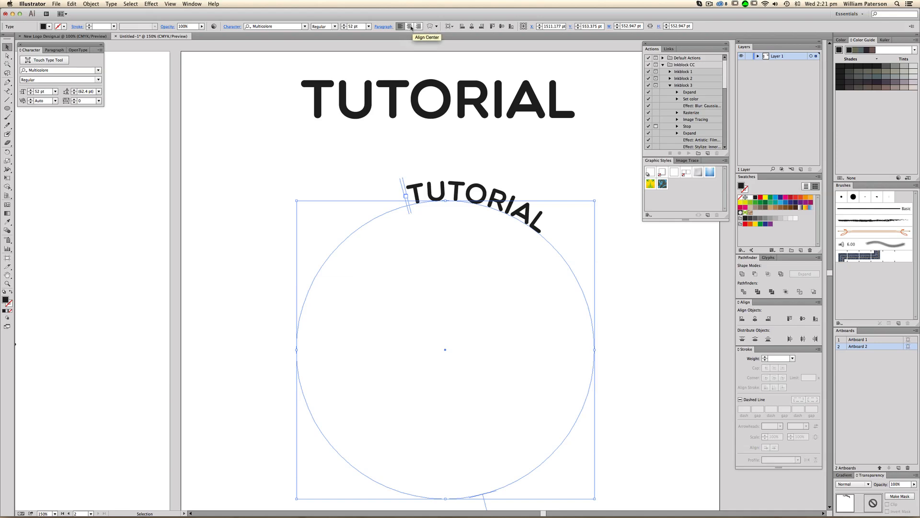
Step: Center-align the curved TUTORIAL text on the circle
{"action": "left_click", "coordinate": [419, 26]}
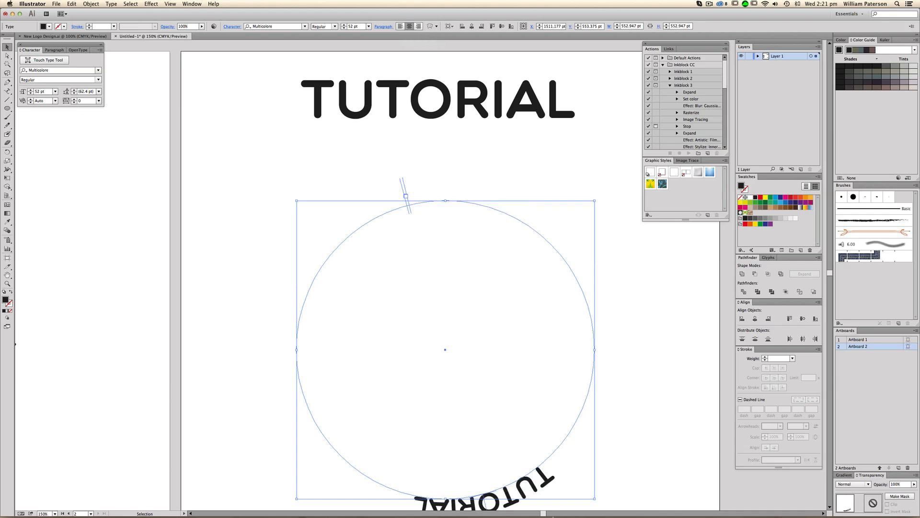
{"action": "scroll", "scroll_direction": "down", "scroll_amount": 3}
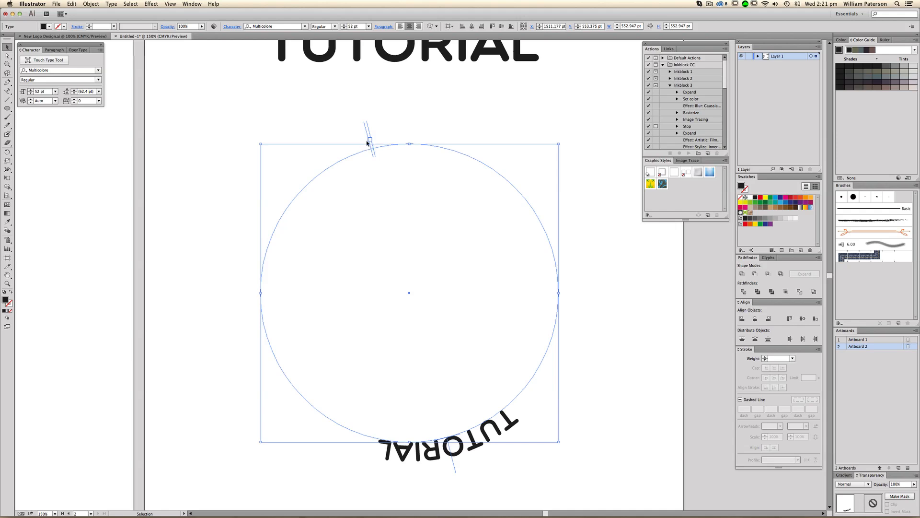
{"action": "mouse_move", "coordinate": [368, 143]}
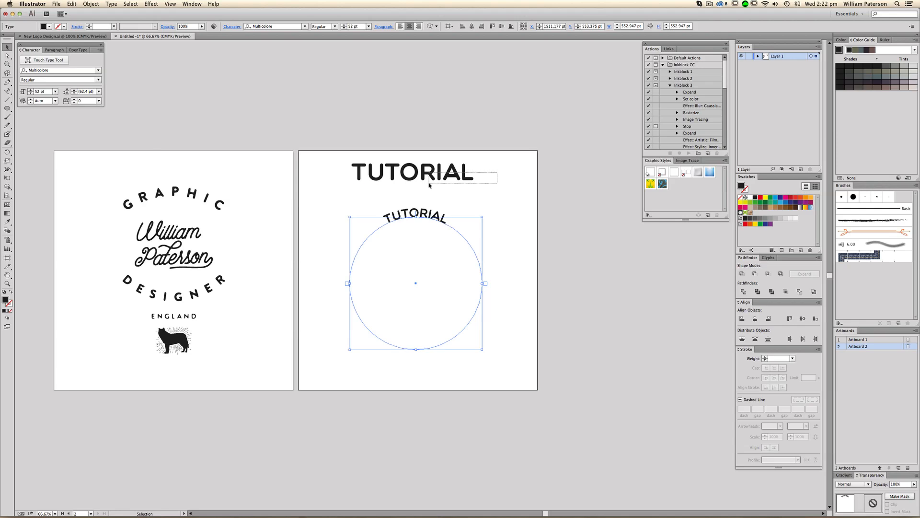
Step: Enlarge the circle and set the arched TUTORIAL to 63 pt with tracking 240
{"action": "left_click", "coordinate": [413, 172]}
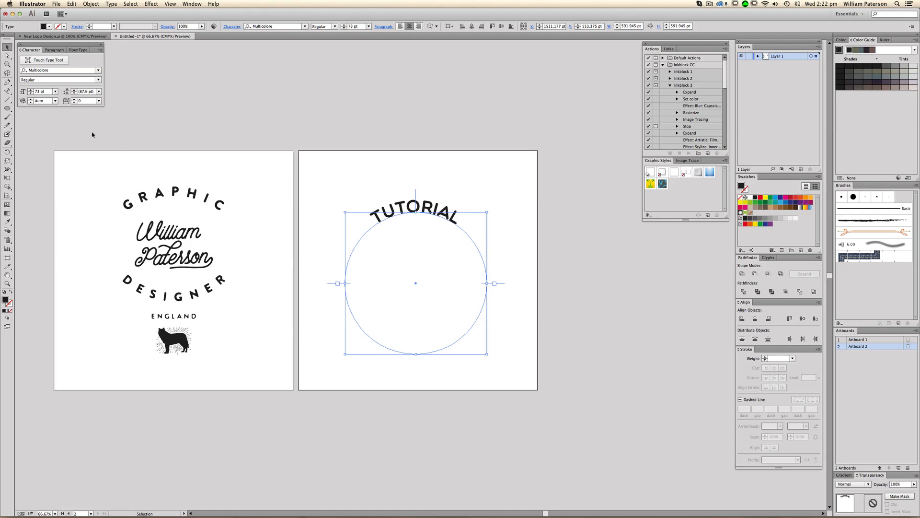
{"action": "mouse_move", "coordinate": [76, 101]}
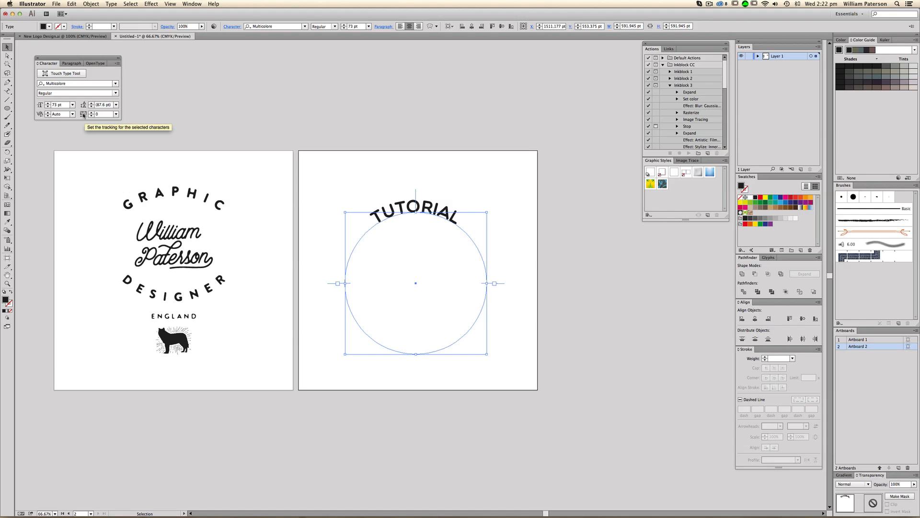
{"action": "left_click", "coordinate": [115, 114]}
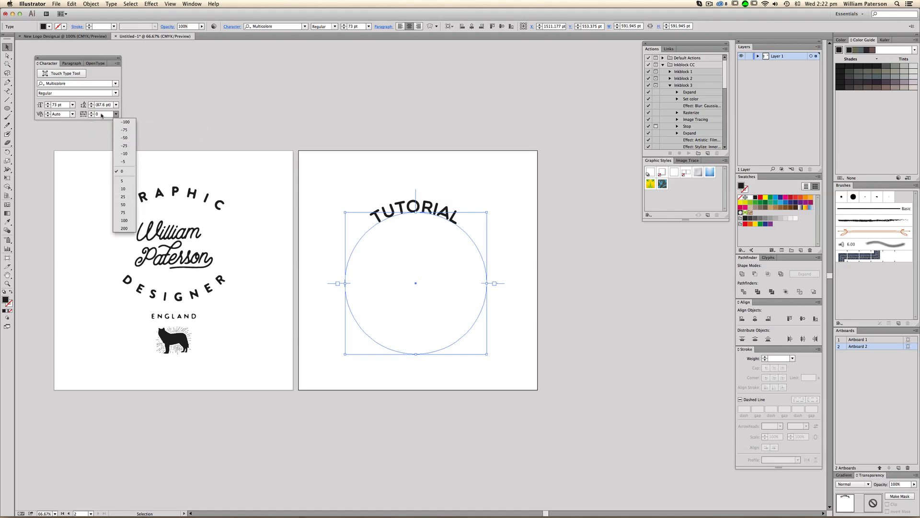
{"action": "left_click", "coordinate": [123, 171]}
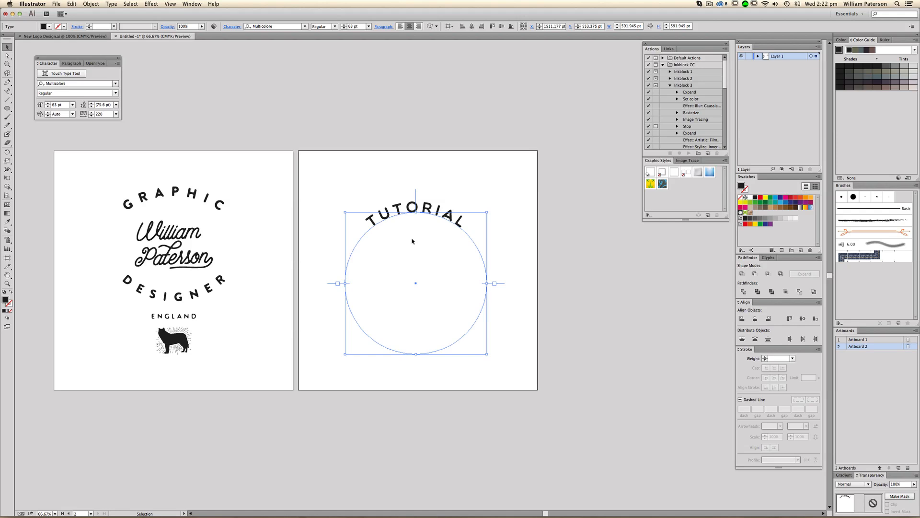
{"action": "left_click", "coordinate": [366, 25]}
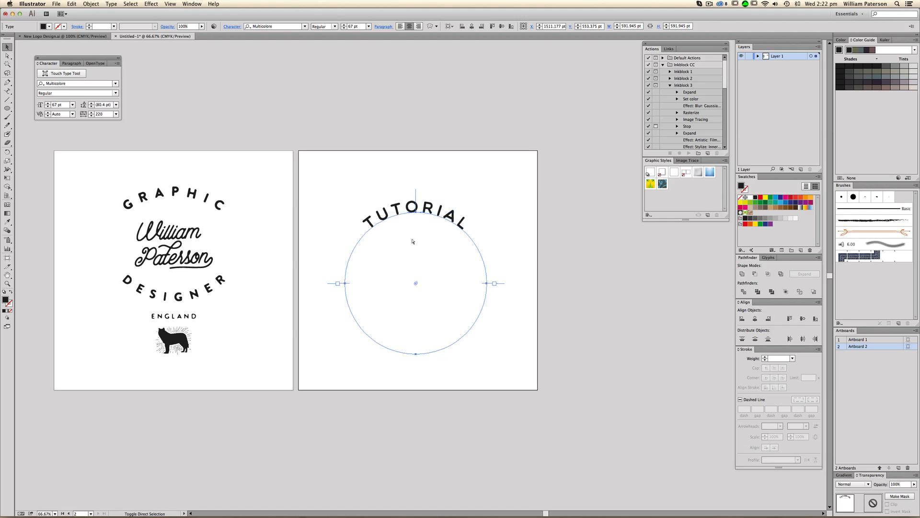
{"action": "left_click", "coordinate": [7, 46]}
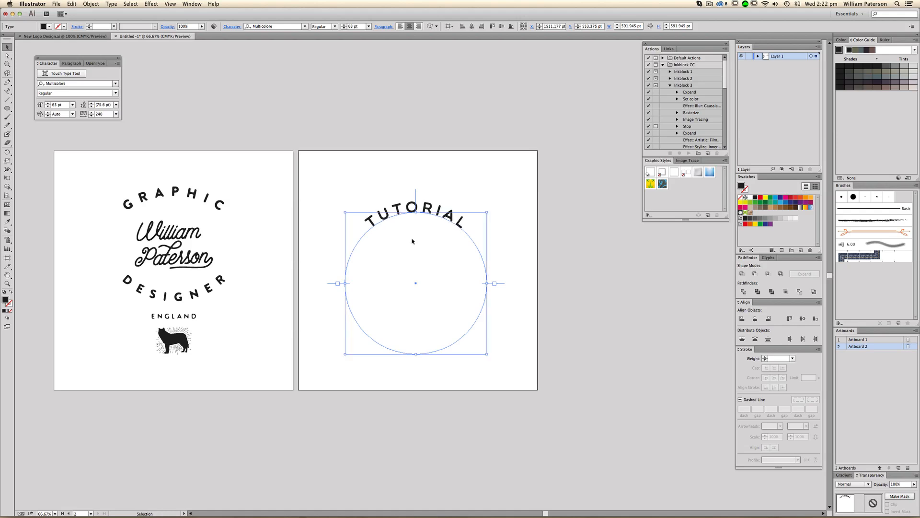
{"action": "left_click", "coordinate": [557, 164]}
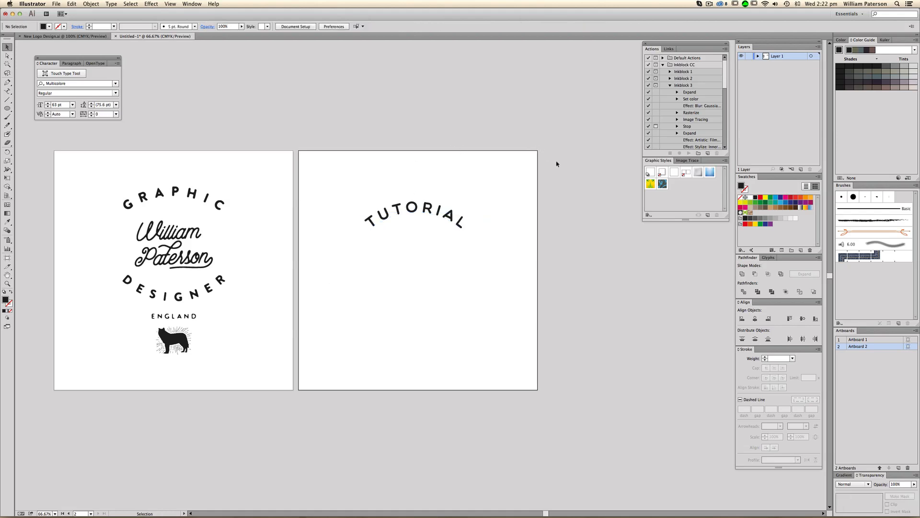
{"action": "mouse_move", "coordinate": [564, 198]}
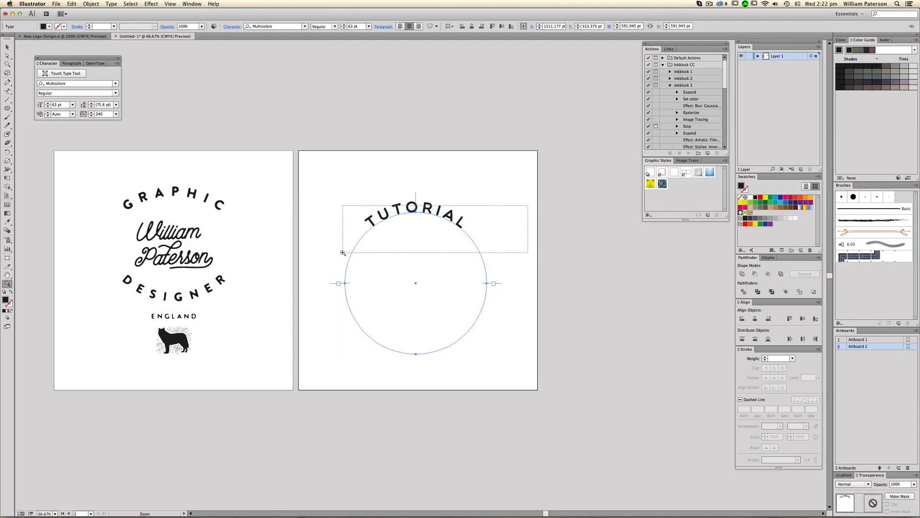
Step: Open Type > Type on a Path > Type on a Path Options for the arched TUTORIAL
{"action": "scroll", "scroll_direction": "down", "scroll_amount": 3}
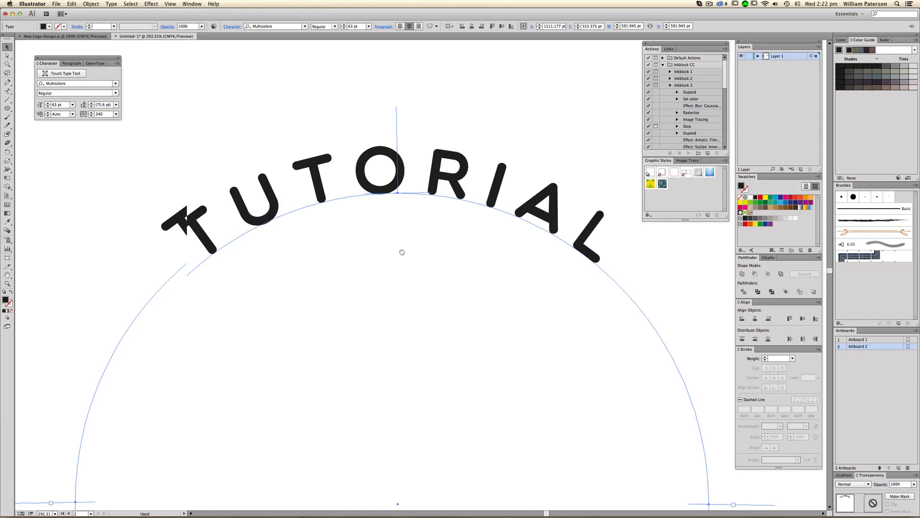
{"action": "left_click", "coordinate": [401, 193]}
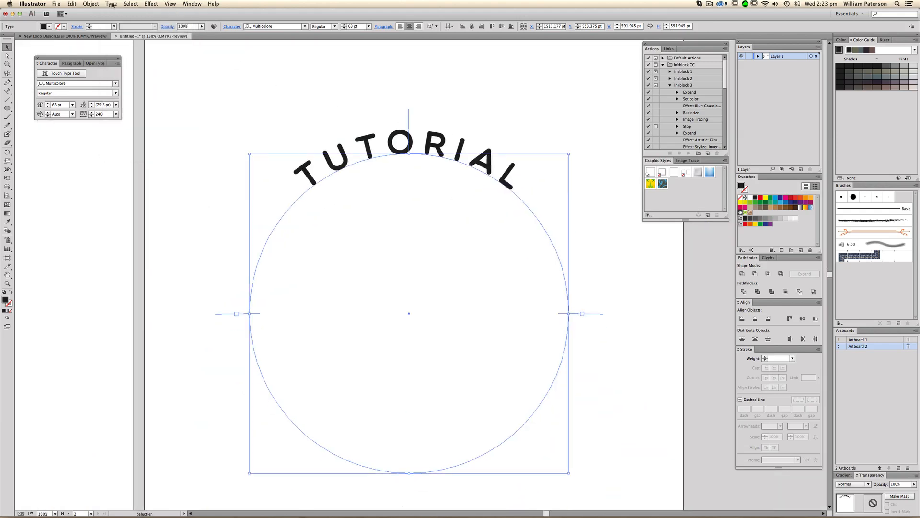
{"action": "left_click", "coordinate": [130, 4]}
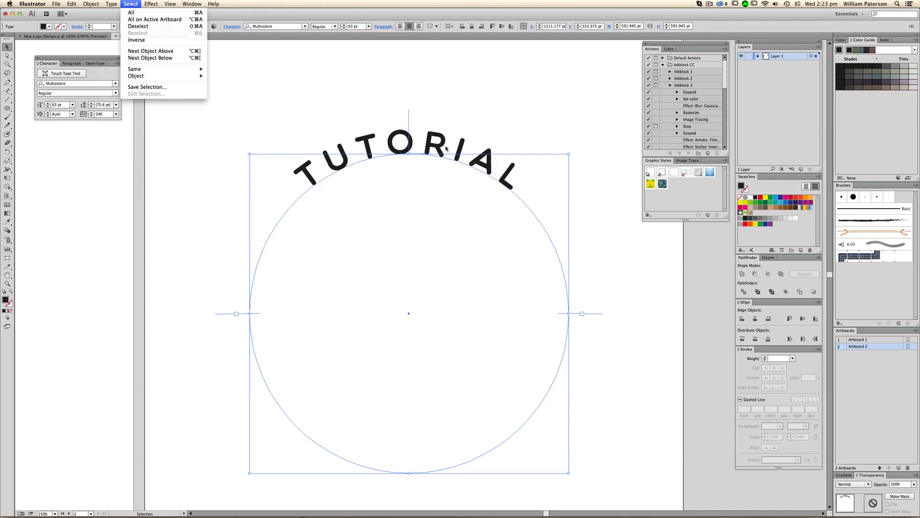
{"action": "mouse_move", "coordinate": [221, 76]}
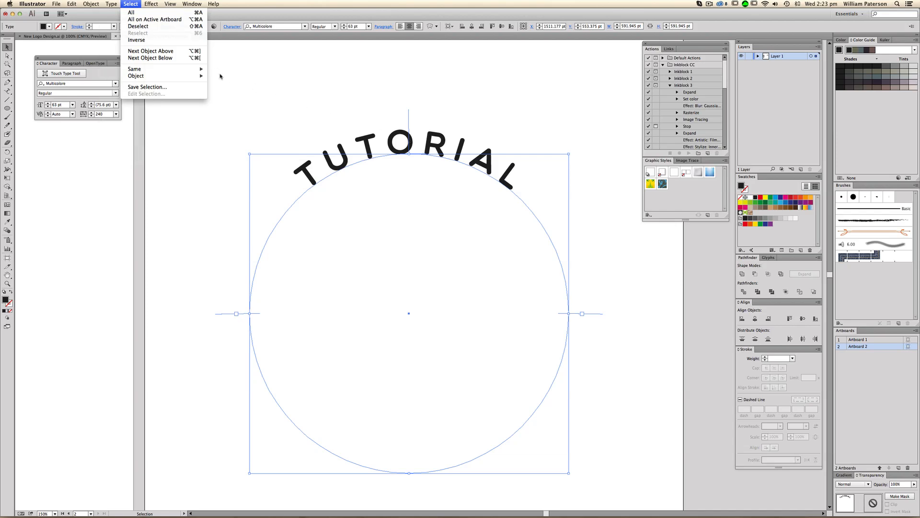
{"action": "left_click", "coordinate": [111, 4]}
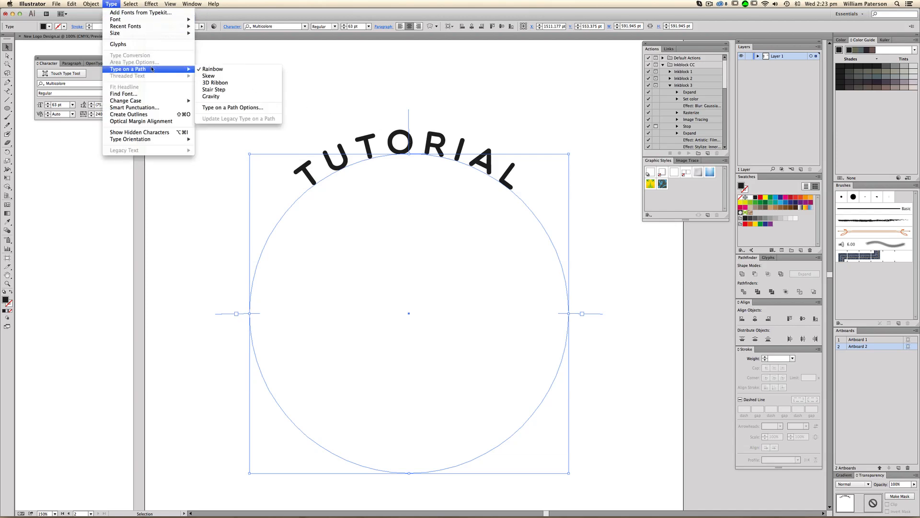
{"action": "mouse_move", "coordinate": [233, 107]}
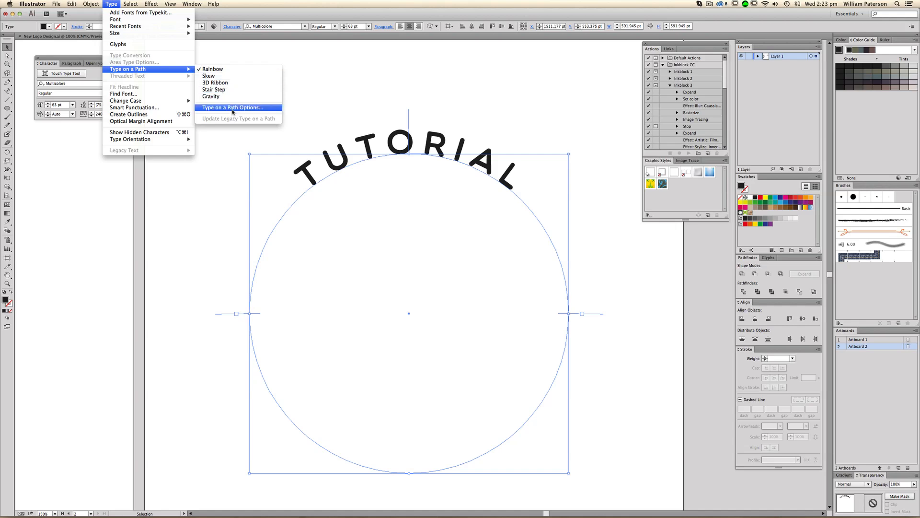
{"action": "left_click", "coordinate": [232, 107]}
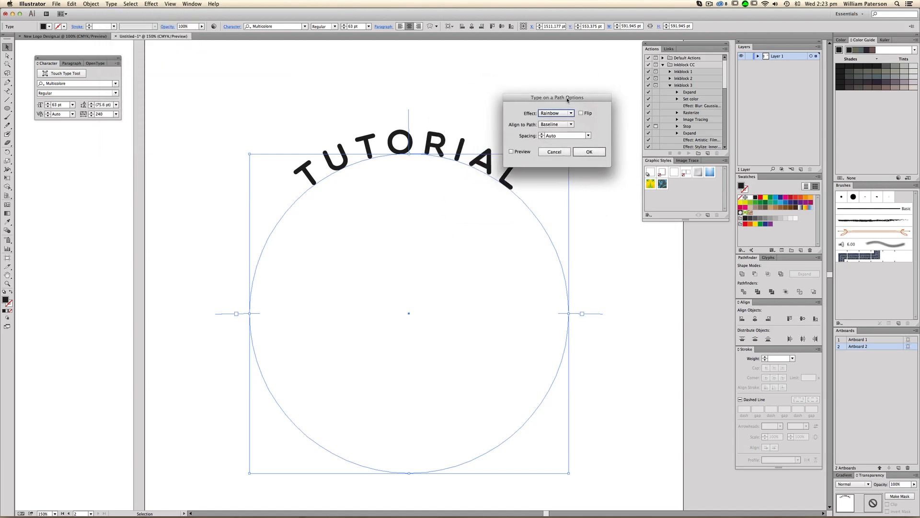
{"action": "left_click", "coordinate": [569, 113]}
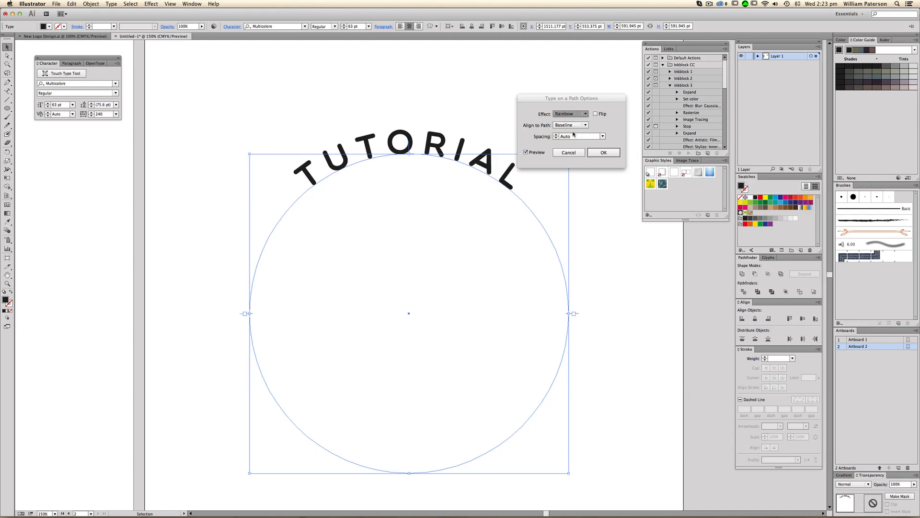
{"action": "left_click", "coordinate": [569, 113]}
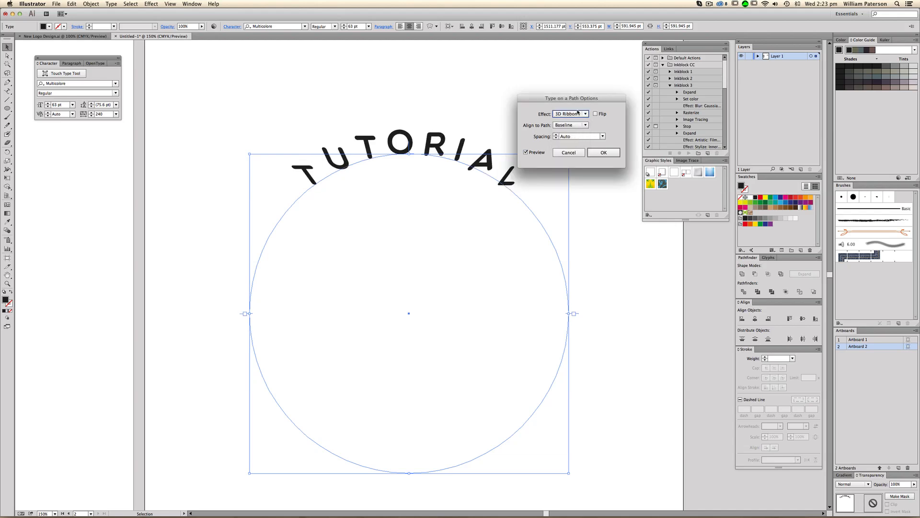
{"action": "left_click", "coordinate": [584, 113]}
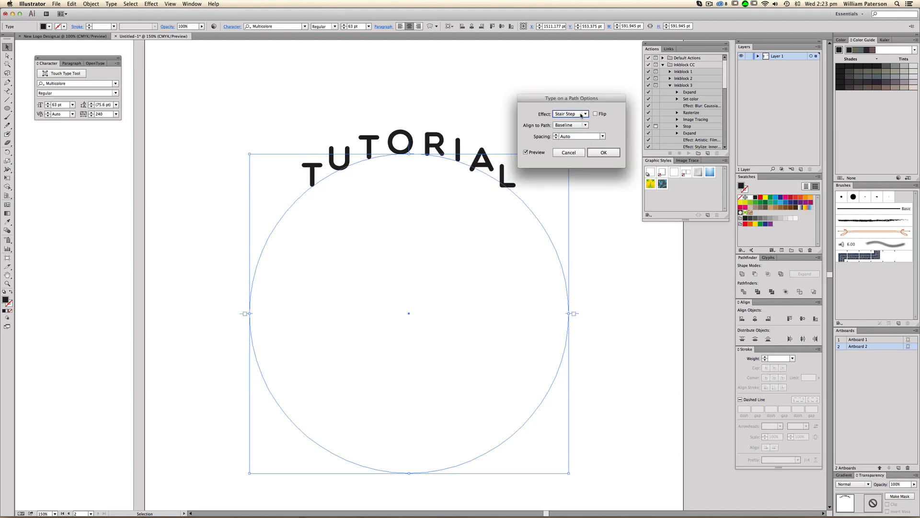
{"action": "left_click", "coordinate": [570, 114]}
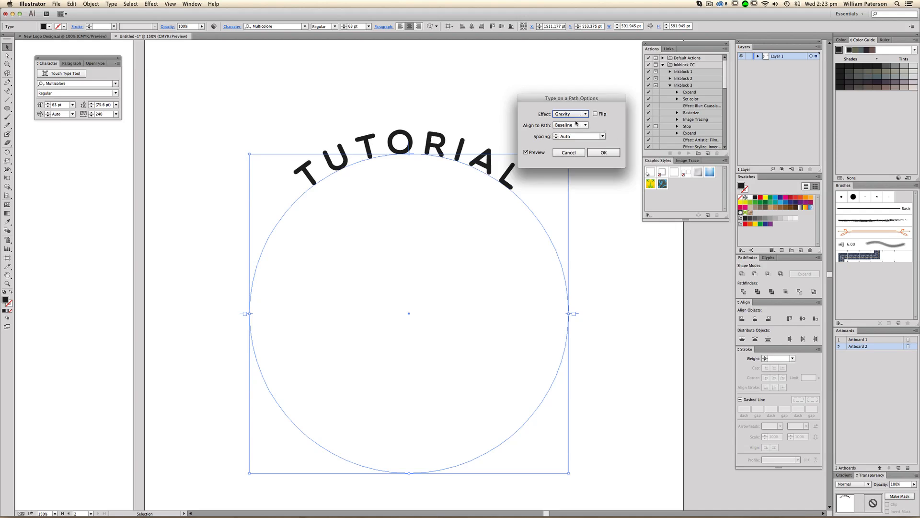
{"action": "left_click", "coordinate": [570, 113]}
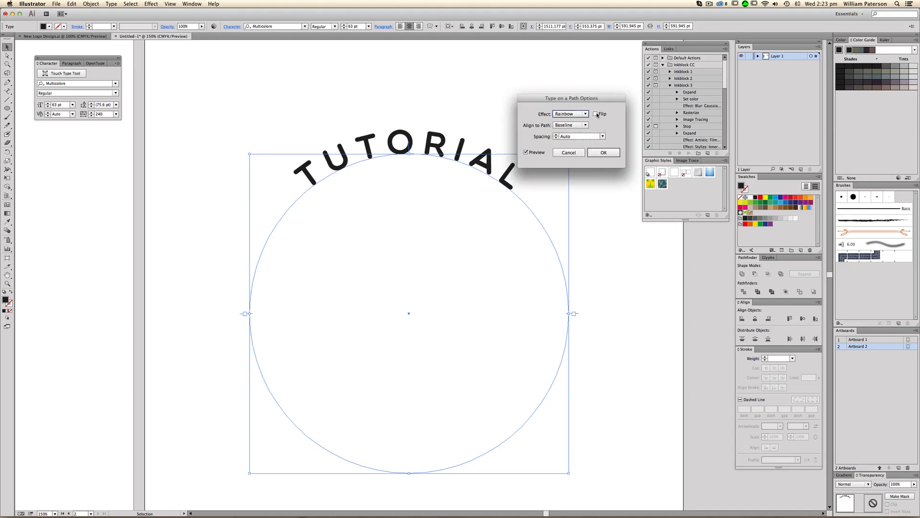
{"action": "left_click", "coordinate": [596, 113]}
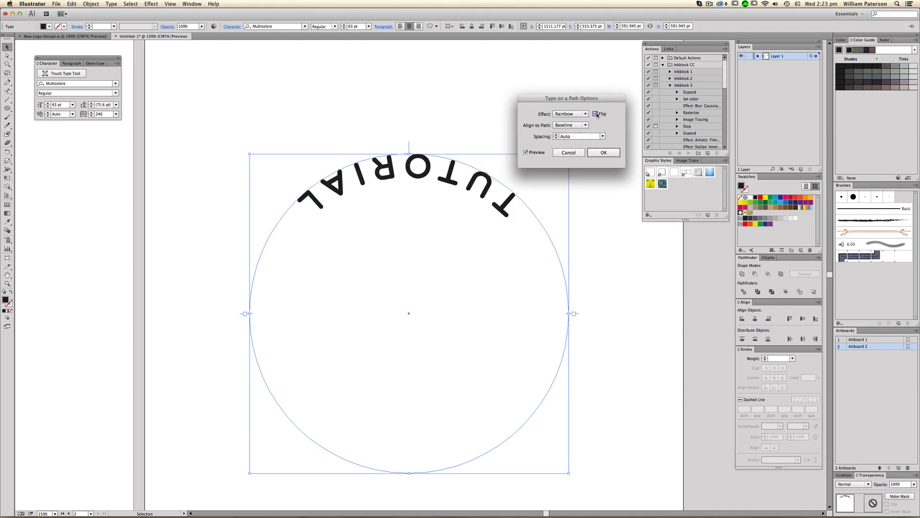
{"action": "left_click", "coordinate": [596, 114]}
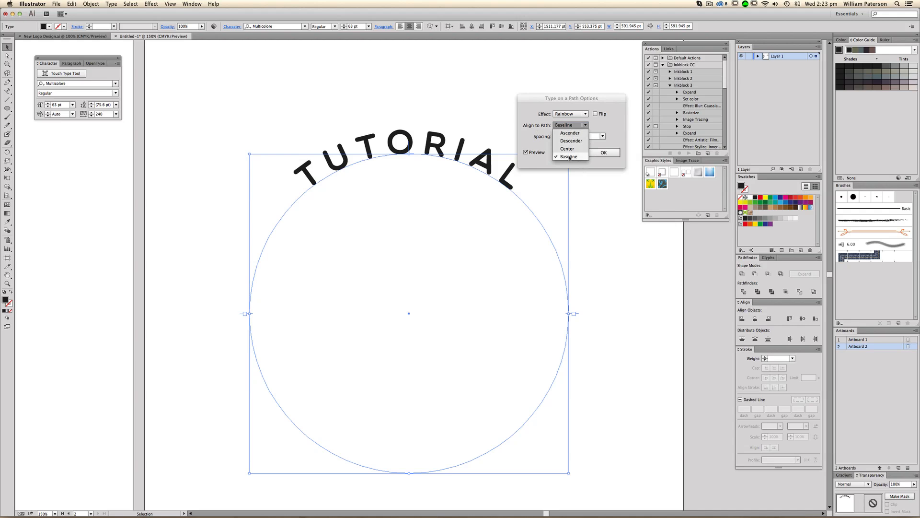
{"action": "mouse_move", "coordinate": [570, 127]}
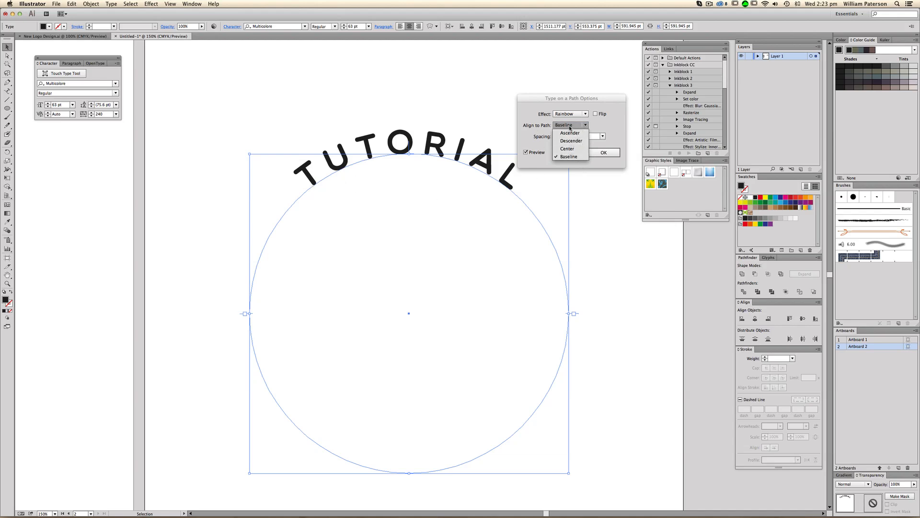
Step: Set Align to Path to Center with Auto spacing and confirm with OK
{"action": "left_click", "coordinate": [566, 148]}
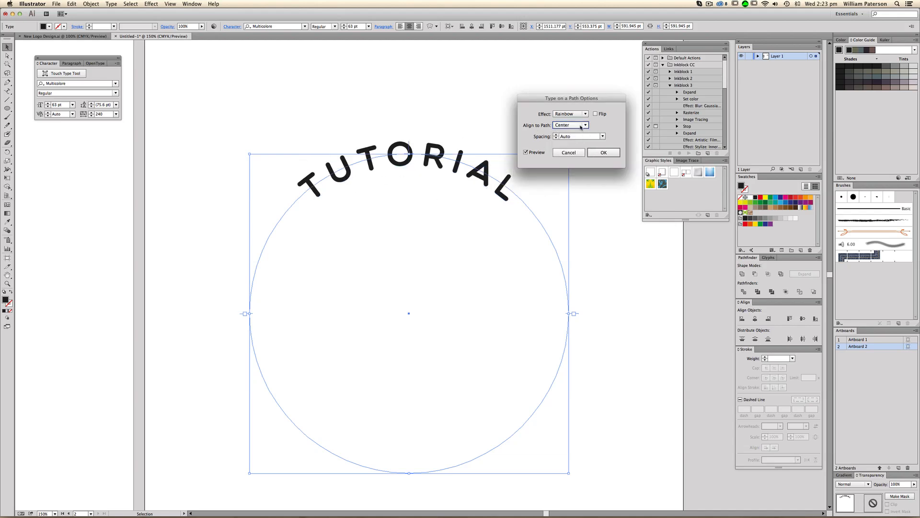
{"action": "left_click", "coordinate": [569, 125]}
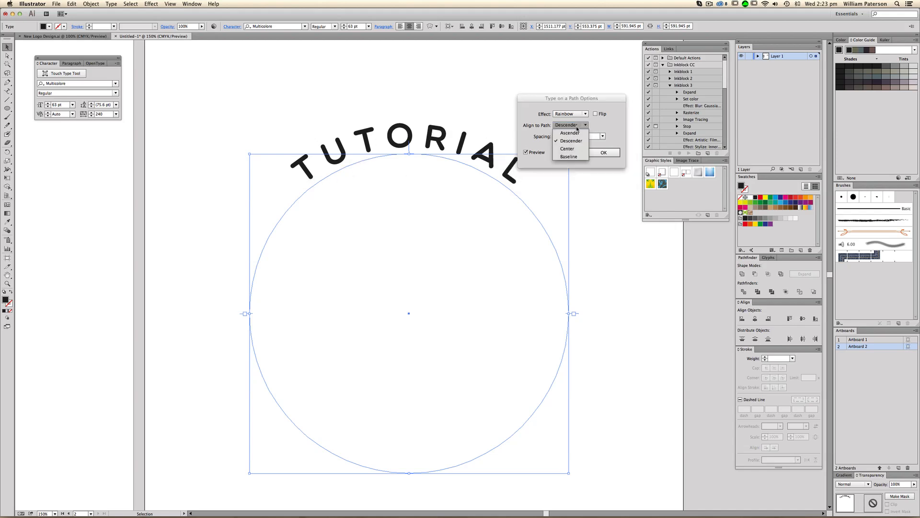
{"action": "left_click", "coordinate": [568, 132]}
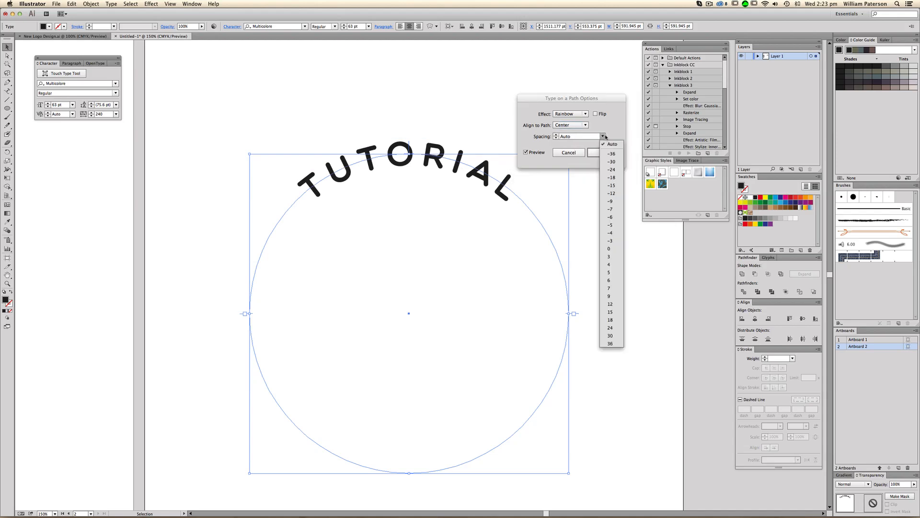
{"action": "left_click", "coordinate": [610, 200]}
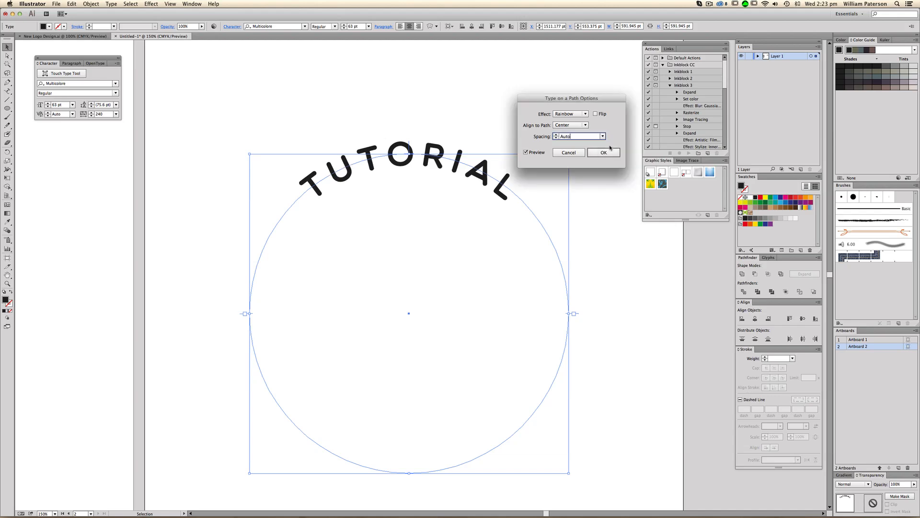
{"action": "mouse_move", "coordinate": [522, 128]}
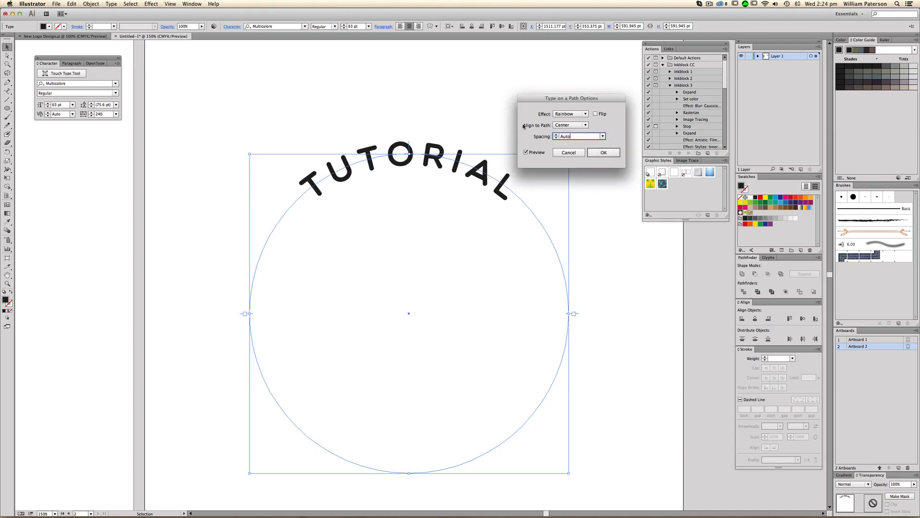
{"action": "left_click", "coordinate": [601, 135]}
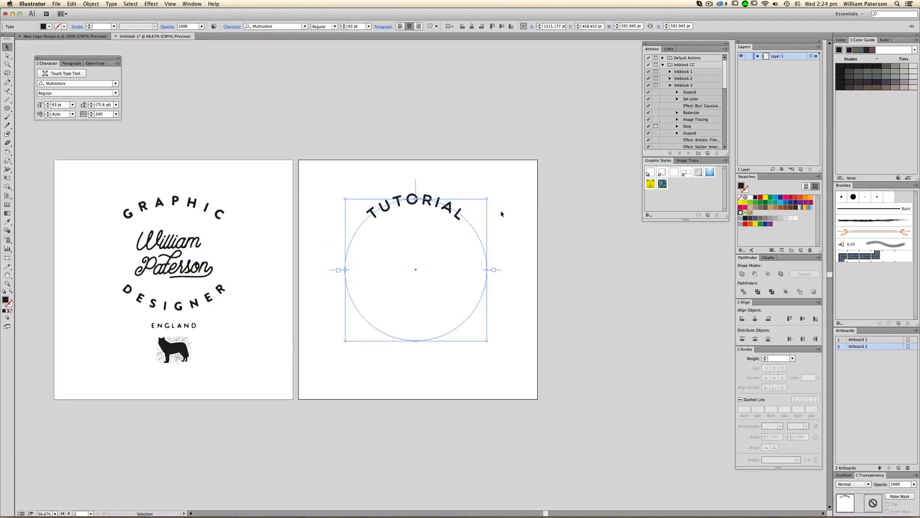
Step: Convert the arched TUTORIAL text to outlines with Type > Create Outlines
{"action": "left_click", "coordinate": [7, 54]}
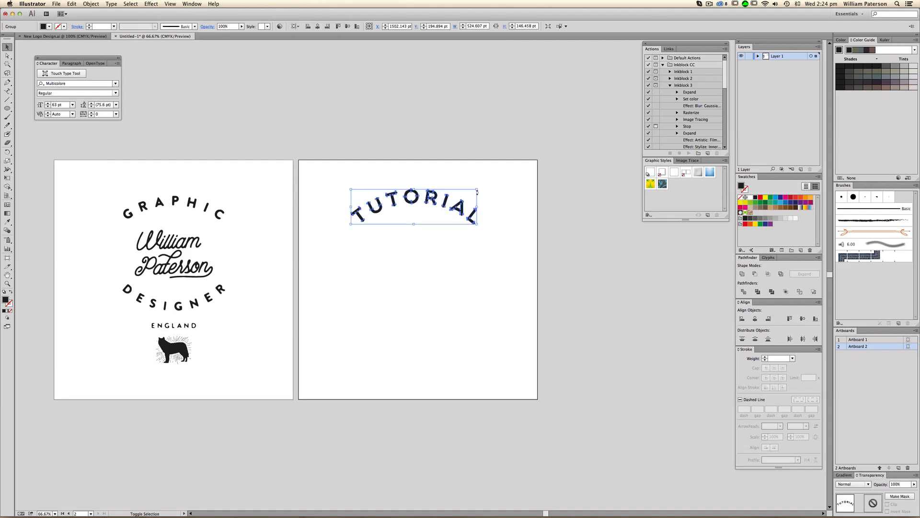
{"action": "left_click", "coordinate": [455, 205]}
{"action": "type", "text": "DFASDFJAW;DFLHQ"}
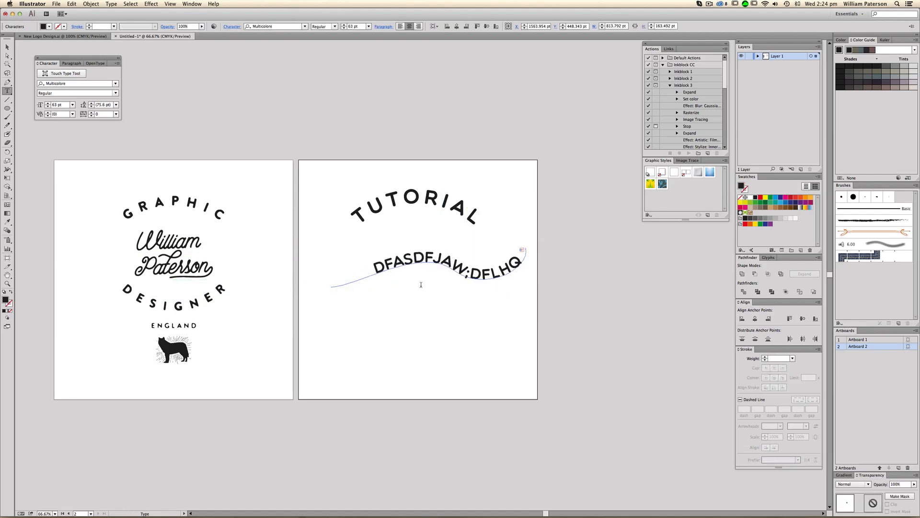
Step: Type WILLIAM PATERSON along the wavy path beneath TUTORIAL, then deselect
{"action": "type", "text": "WILLIAM PATERSON"}
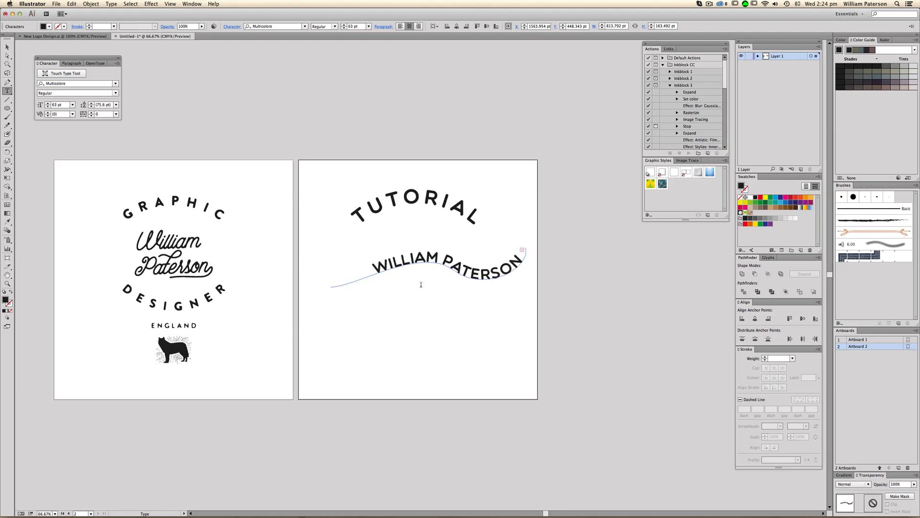
{"action": "left_click", "coordinate": [423, 269]}
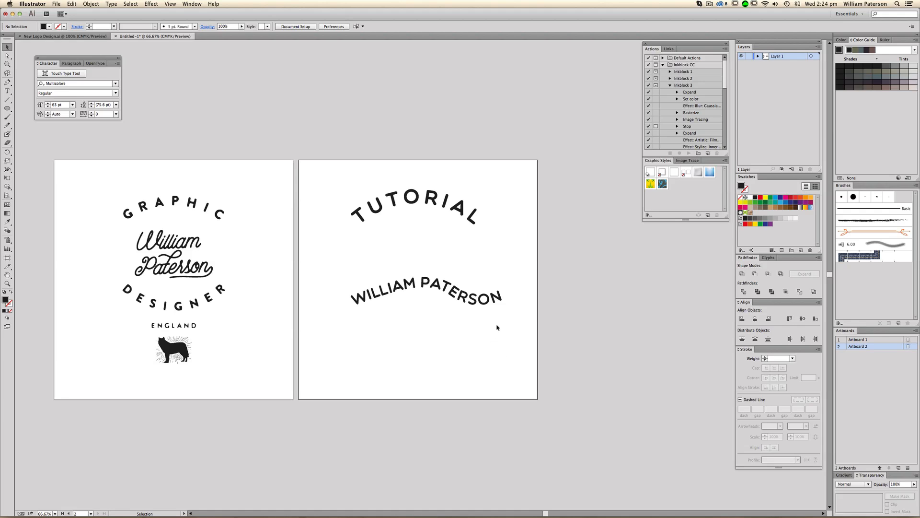
{"action": "left_click", "coordinate": [427, 296]}
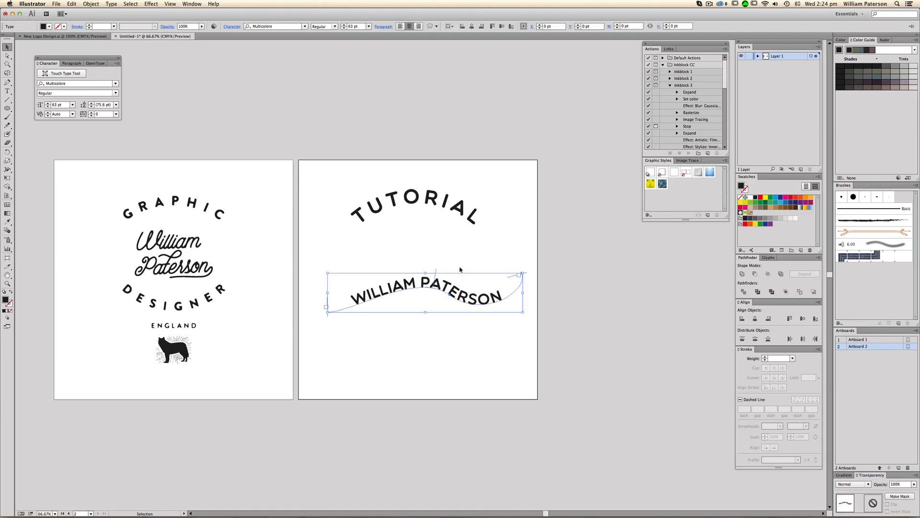
{"action": "left_click", "coordinate": [478, 318]}
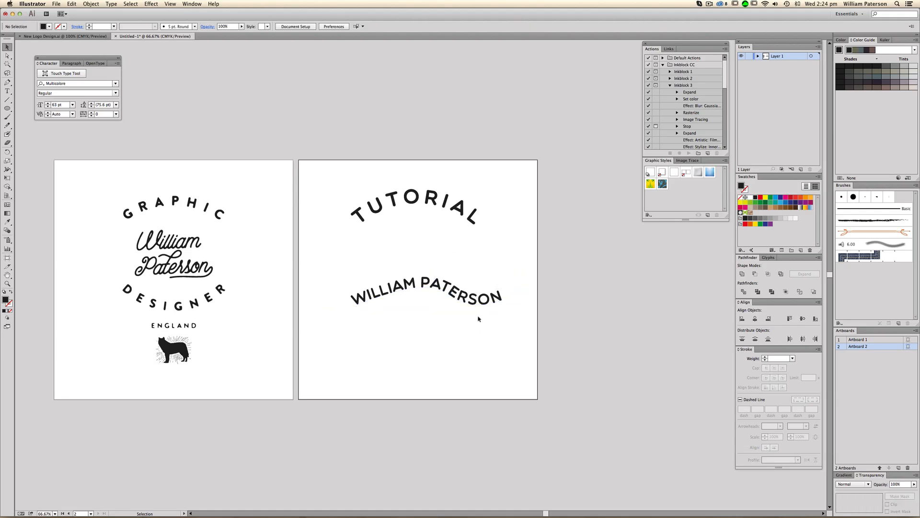
{"action": "left_click", "coordinate": [427, 296]}
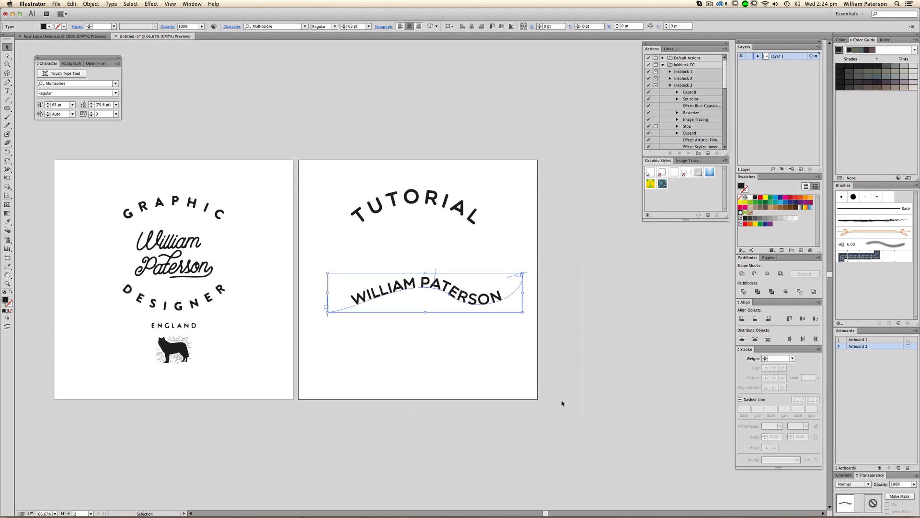